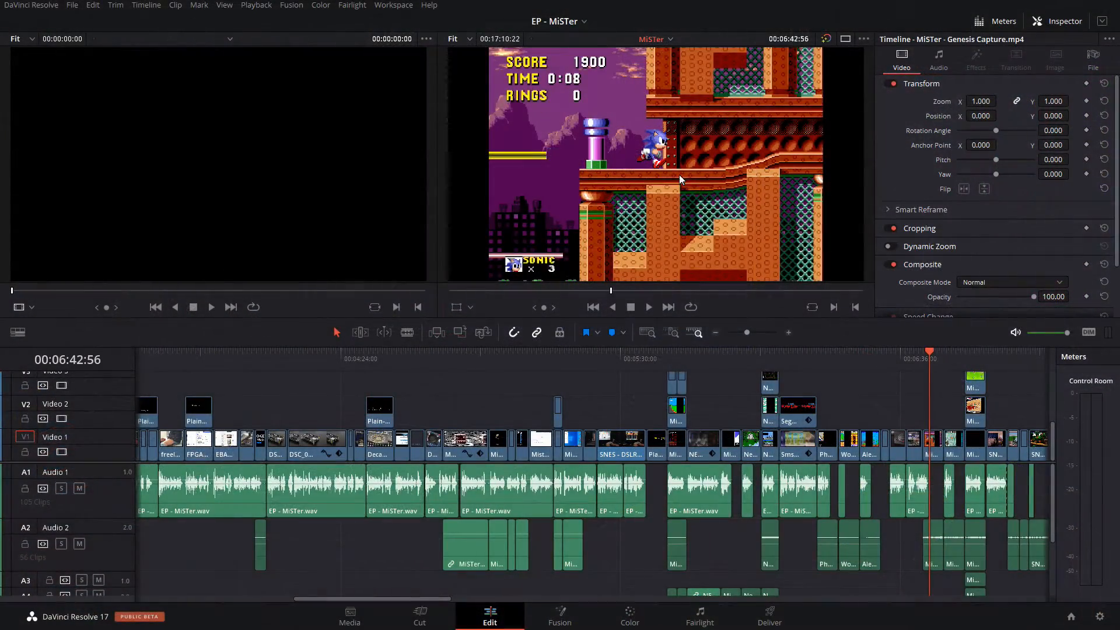
List the monitor choices for the full-screen video clean feed from the Workspace menu.
click(394, 5)
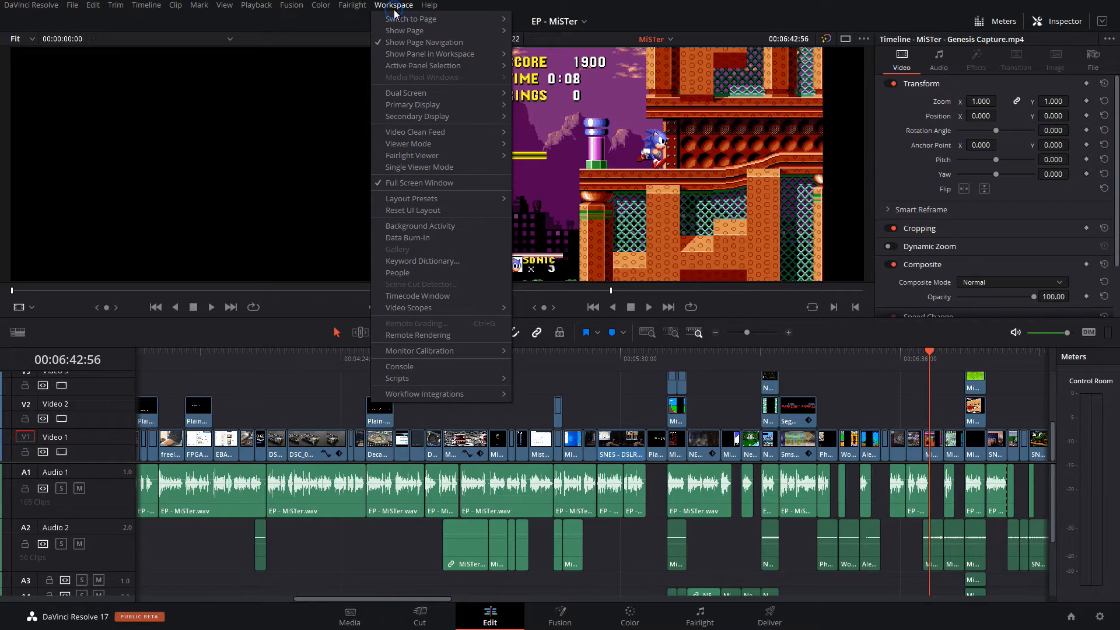
mouse_move(417, 116)
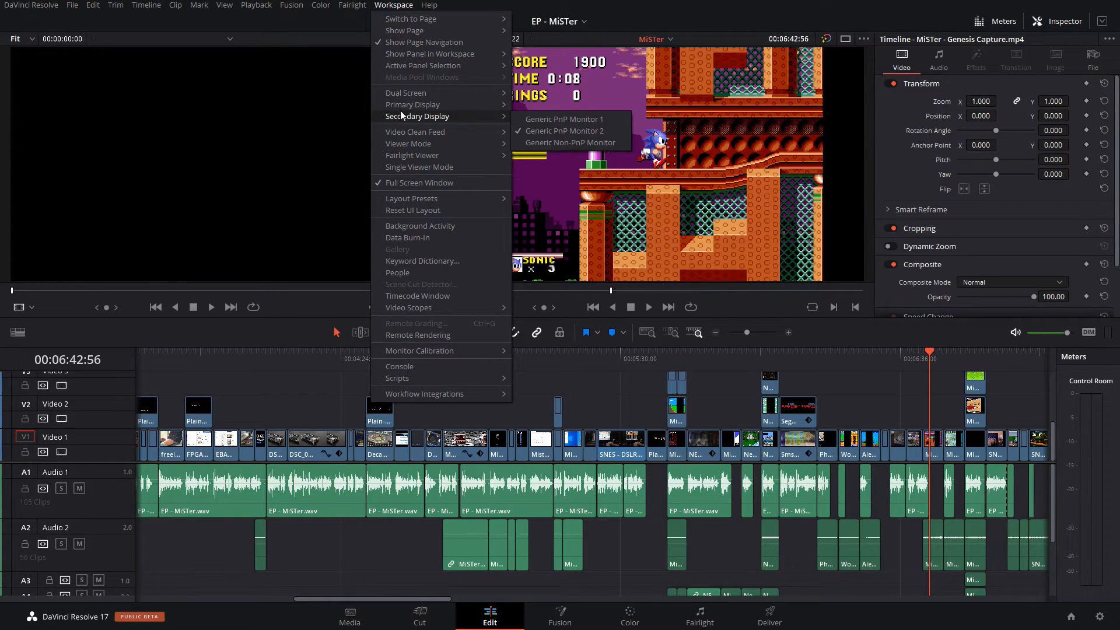
mouse_move(406, 93)
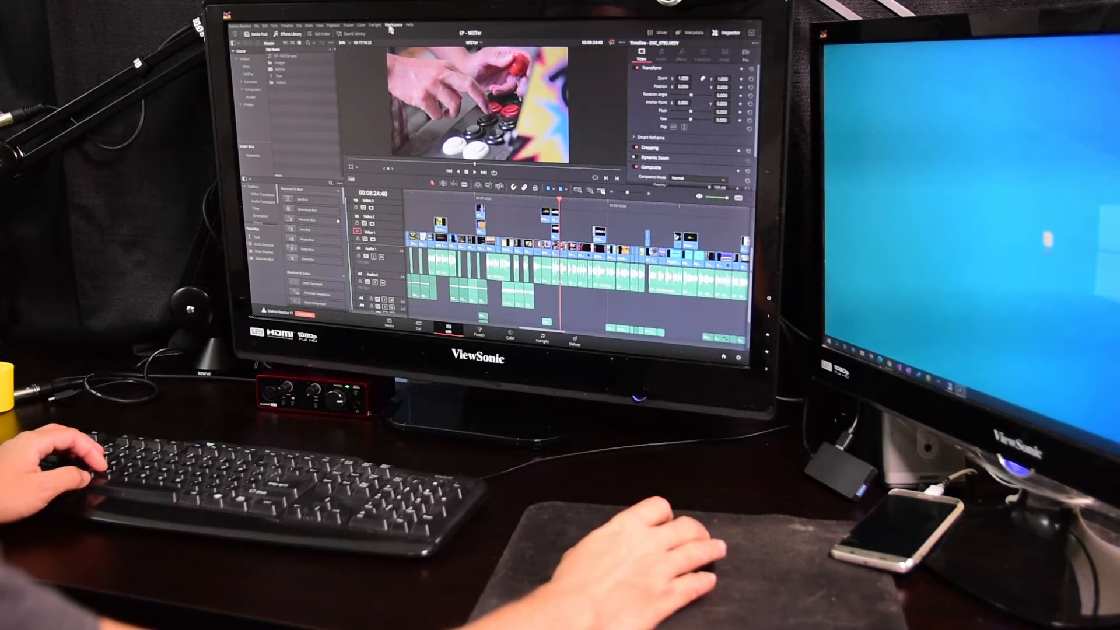
click(391, 25)
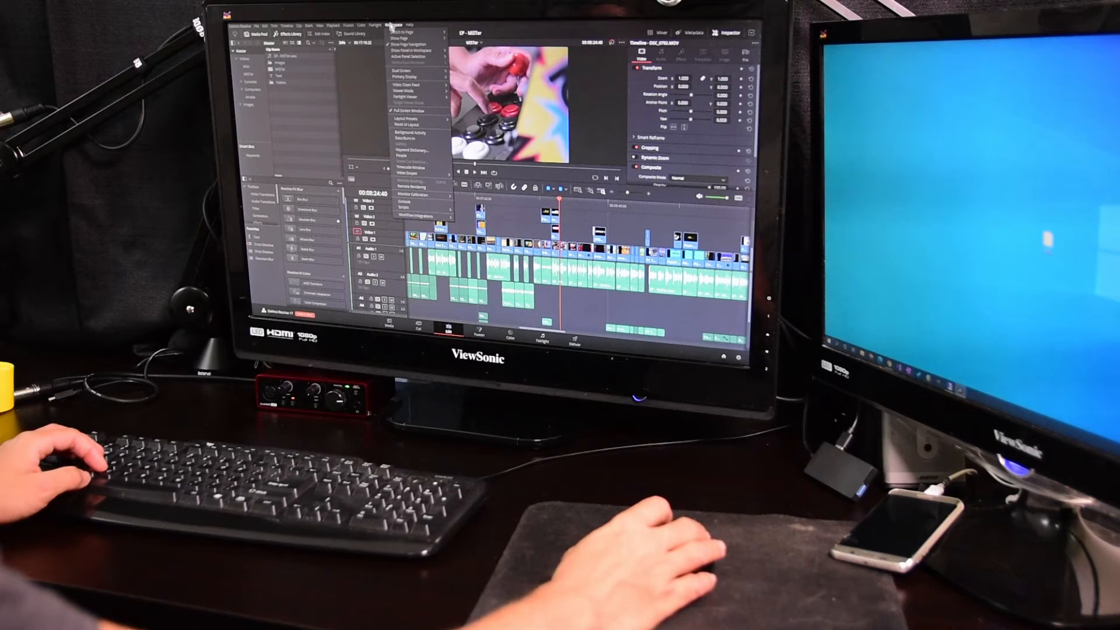
mouse_move(403, 85)
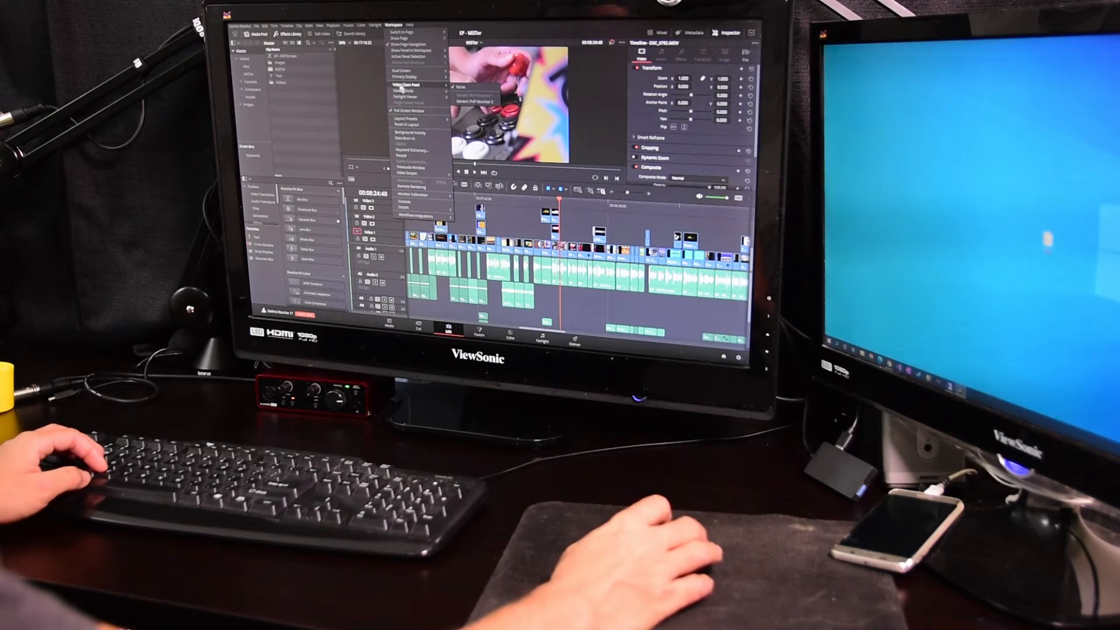